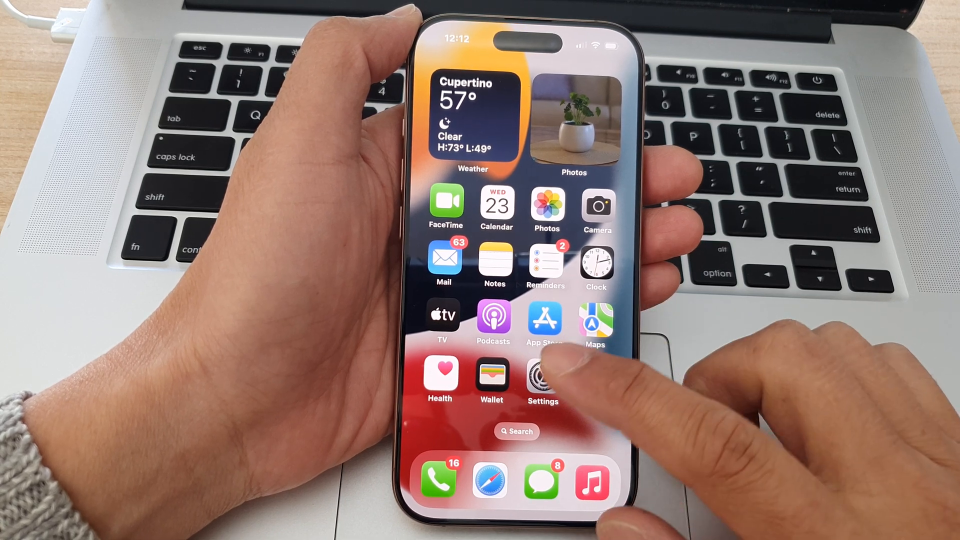
# - Launch the Settings app from the Home Screen and enter the General section
pyautogui.click(541, 380)
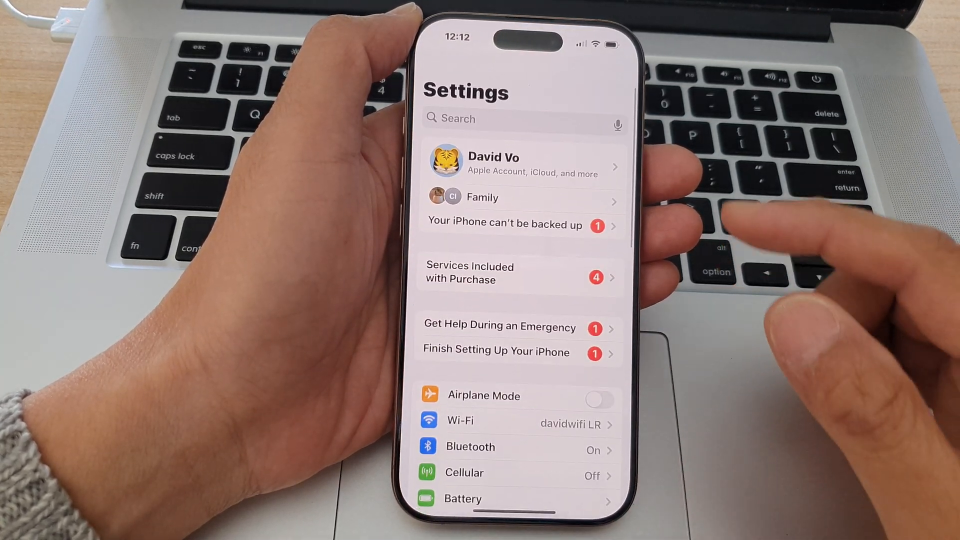
pyautogui.scroll(-3)
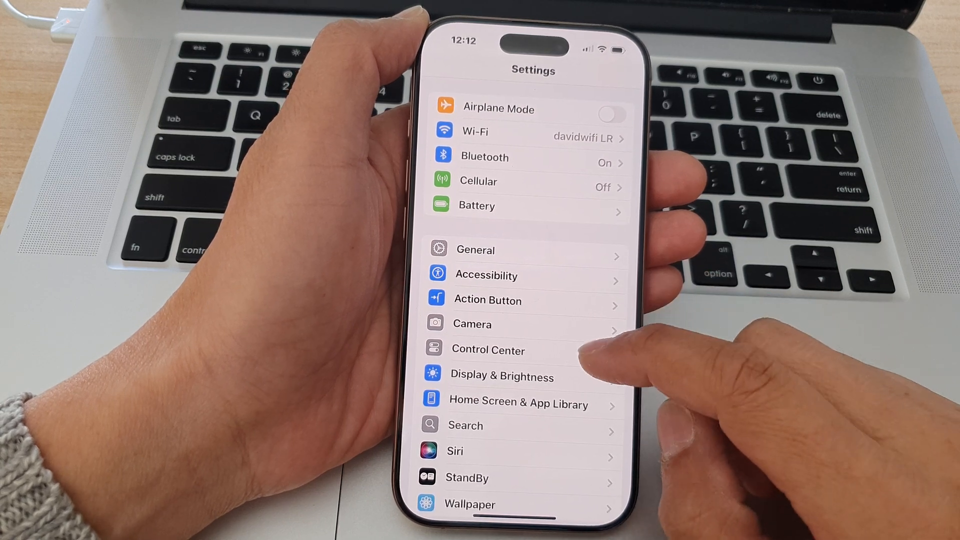
pyautogui.click(475, 250)
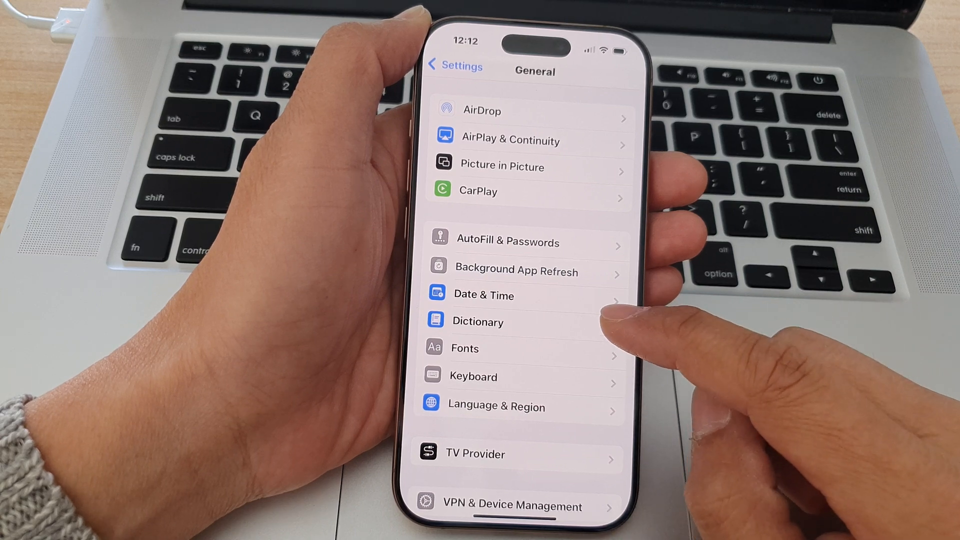
# - Open Dictionary under General and browse the list of language dictionaries
pyautogui.click(478, 321)
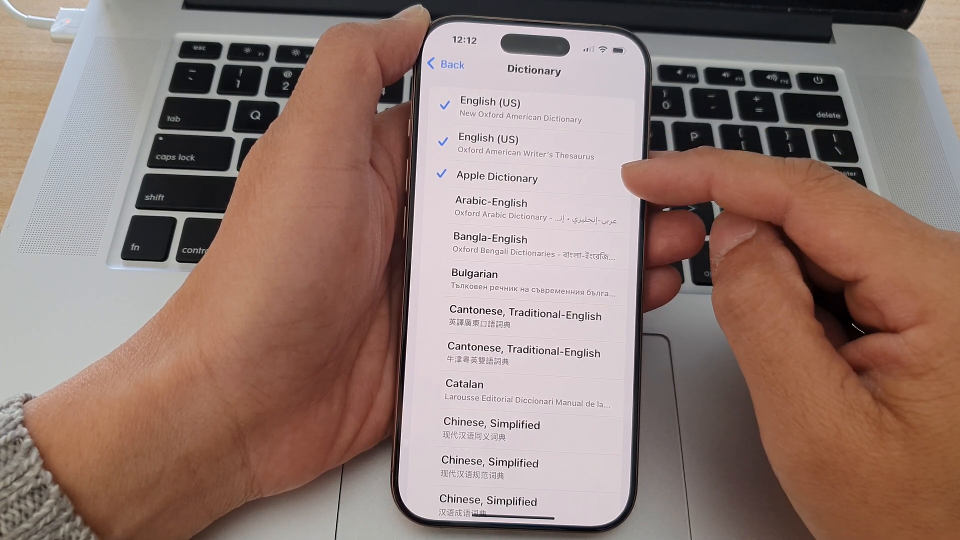
pyautogui.scroll(-3)
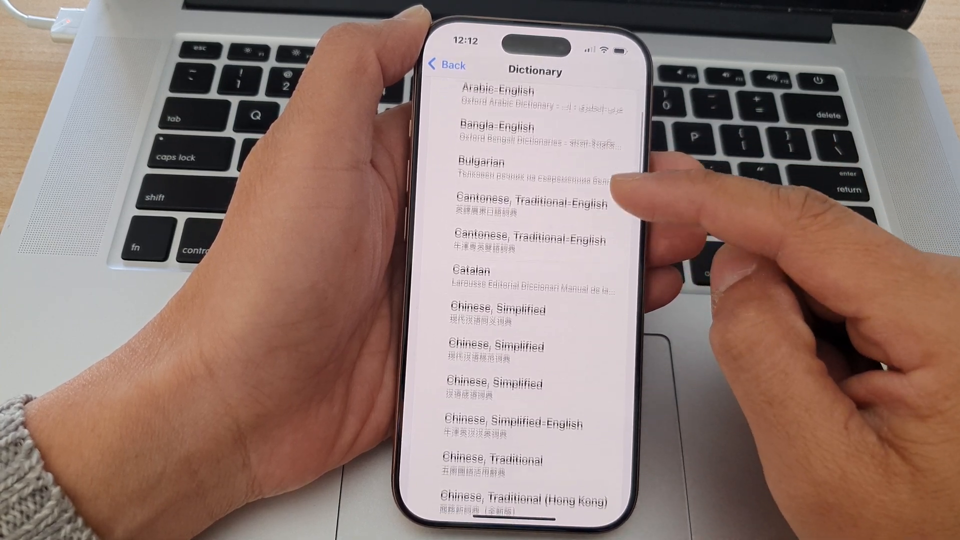
pyautogui.scroll(3)
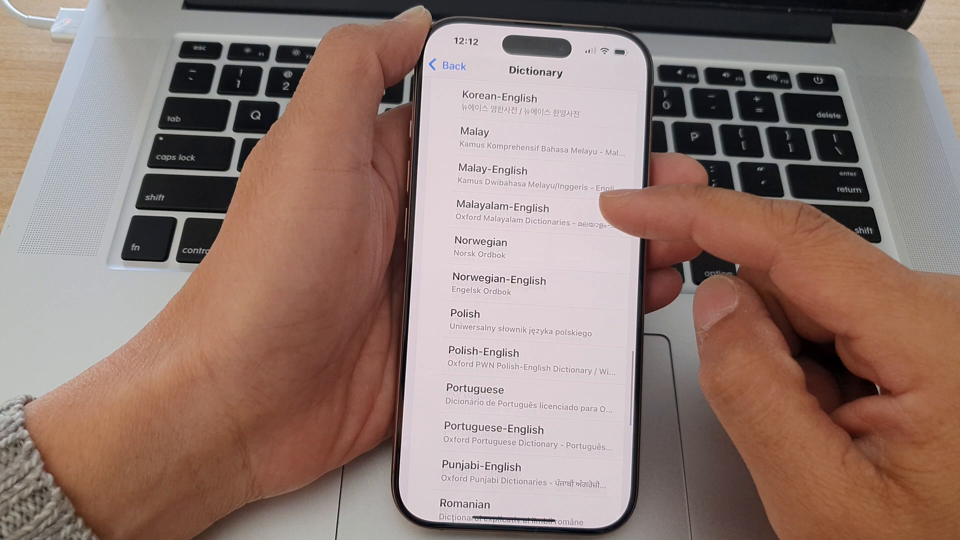
pyautogui.scroll(-3)
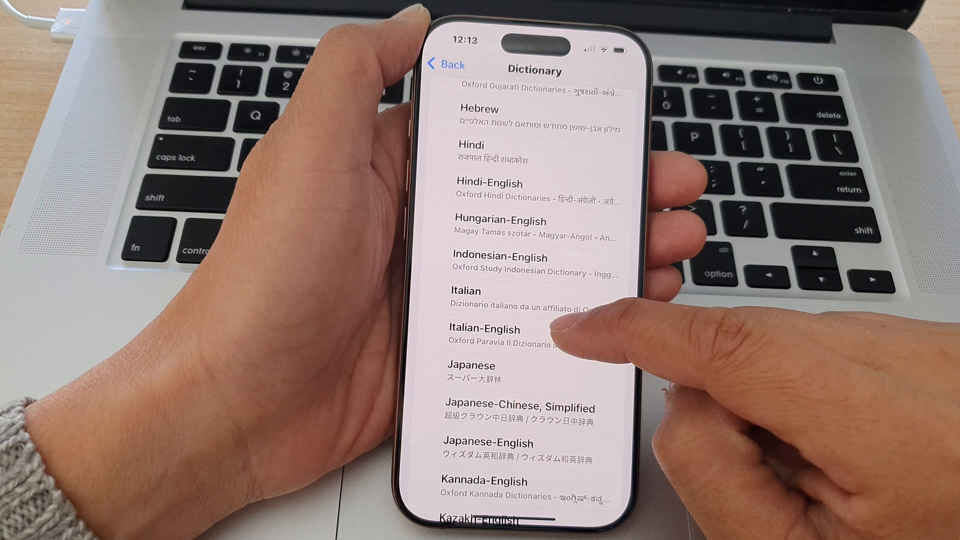
# - Check the Italian-English dictionary and scroll further down the dictionary list
pyautogui.click(483, 329)
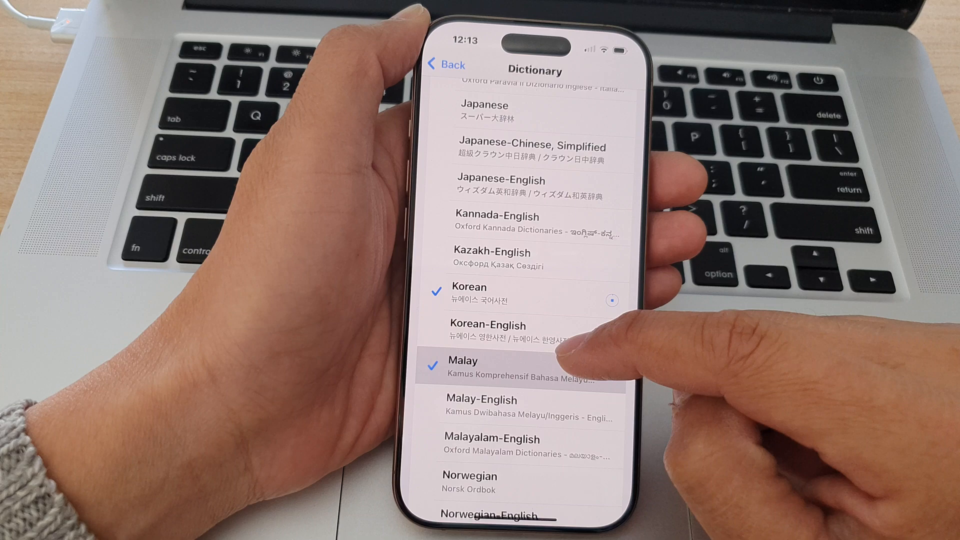
pyautogui.scroll(-3)
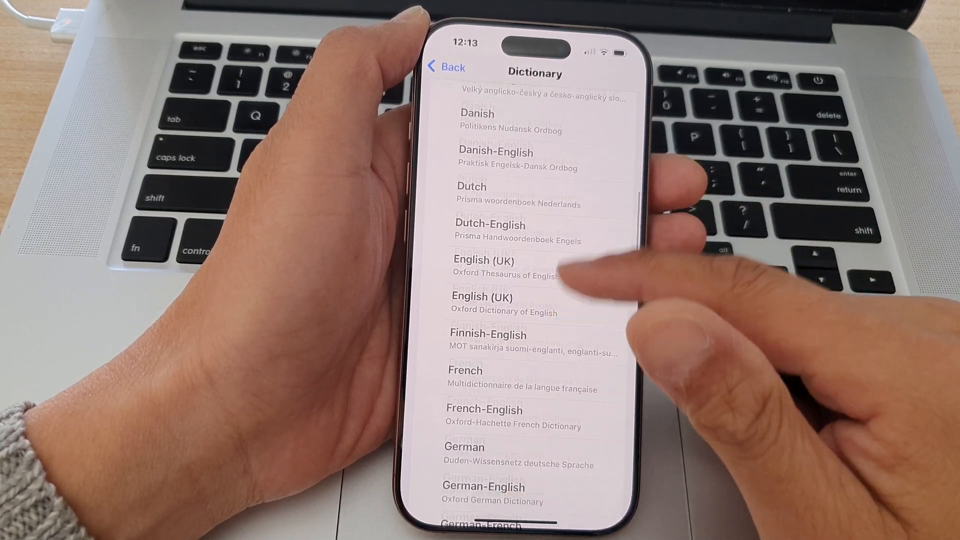
pyautogui.scroll(-3)
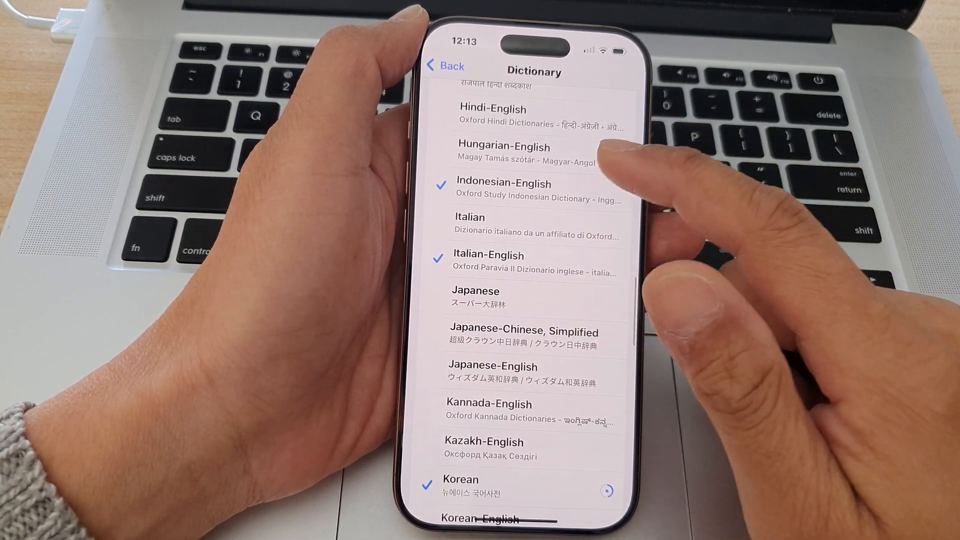